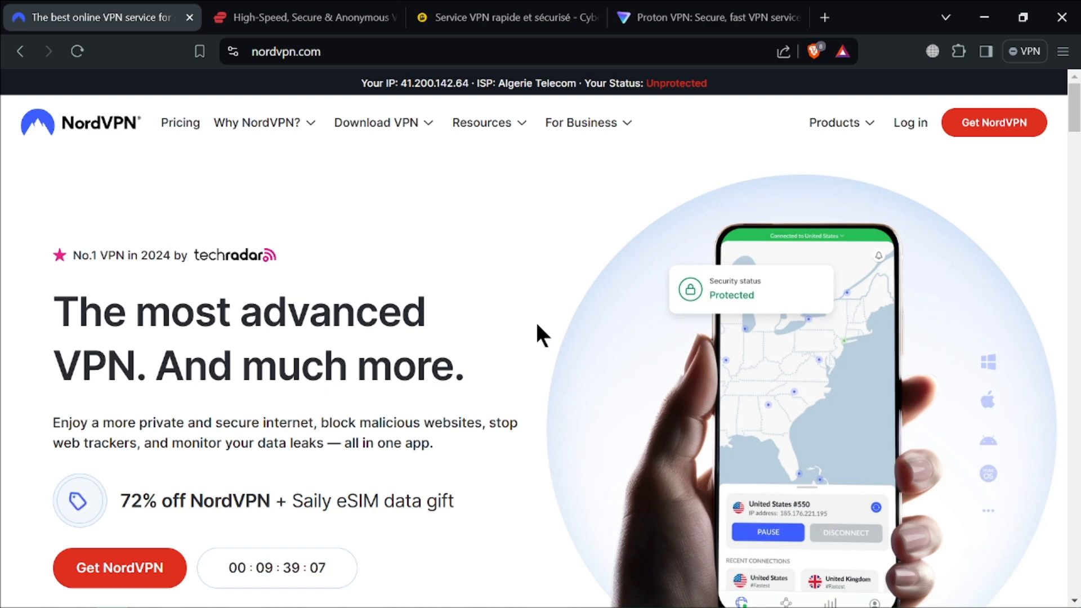
# Step: Scroll the NordVPN homepage down to its footer, then switch to the ExpressVPN tab
pyautogui.scroll(-3)
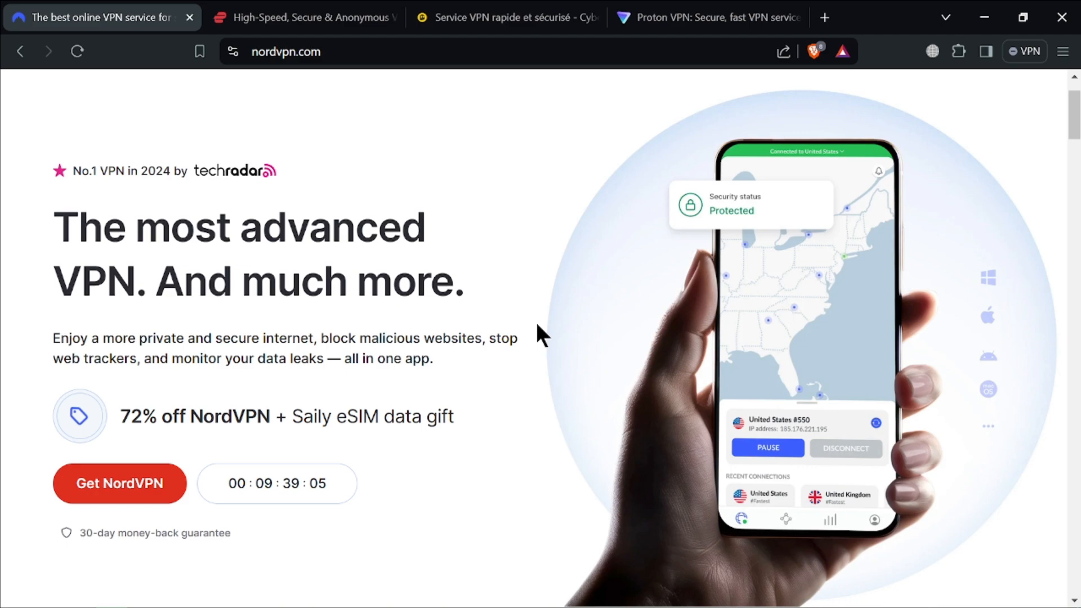
pyautogui.scroll(-3)
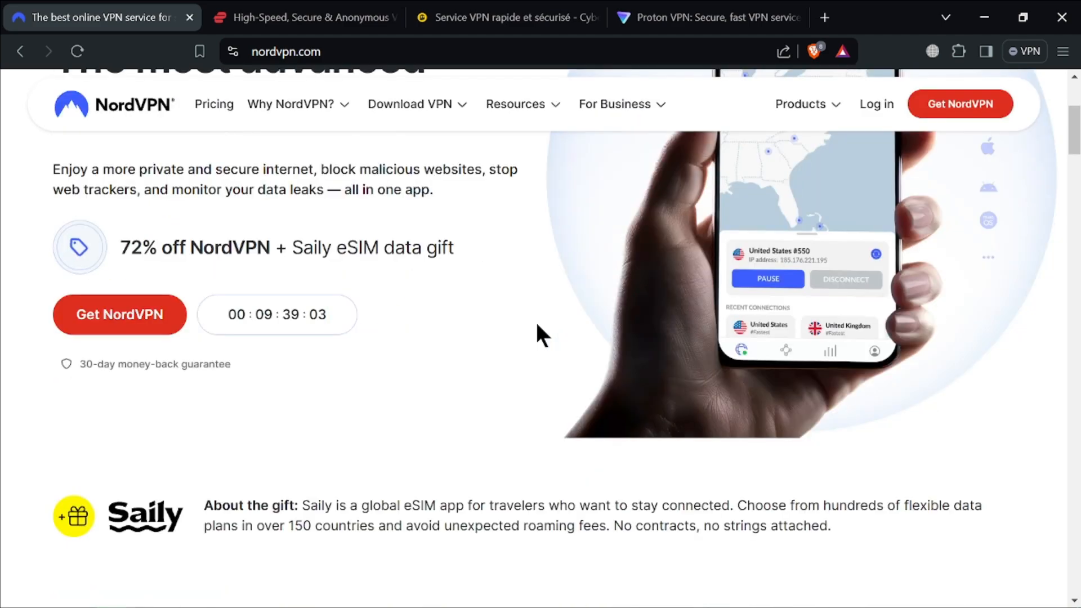
pyautogui.click(302, 17)
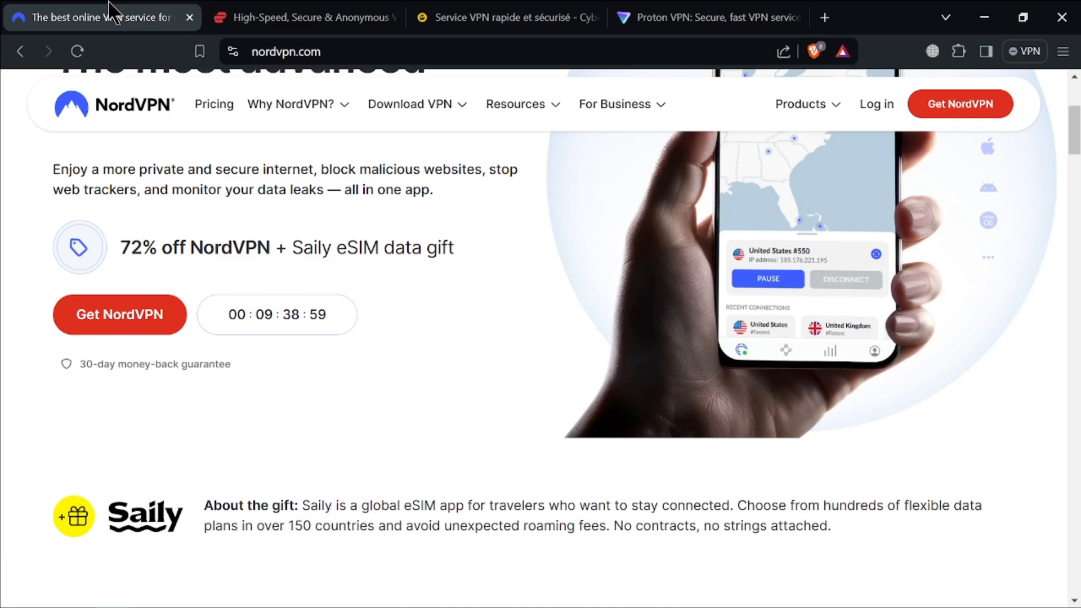
pyautogui.scroll(-3)
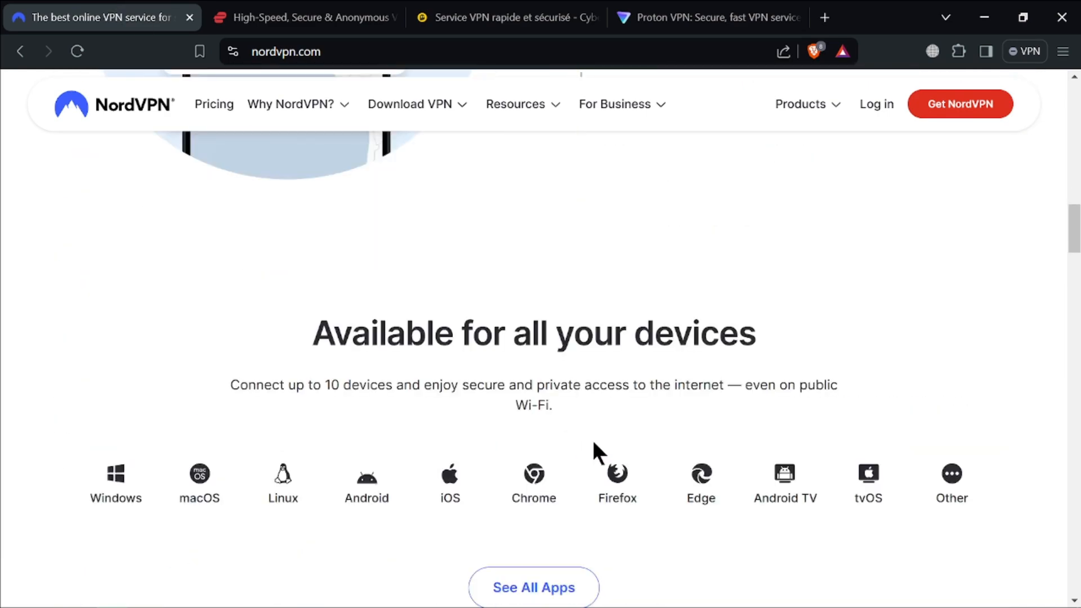
pyautogui.scroll(-3)
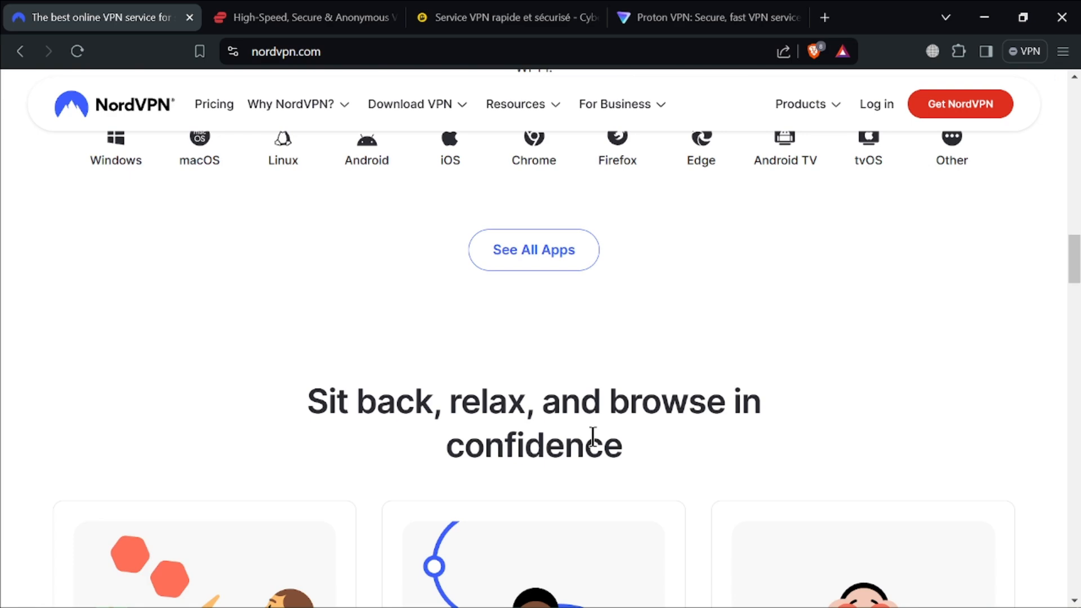
pyautogui.scroll(-3)
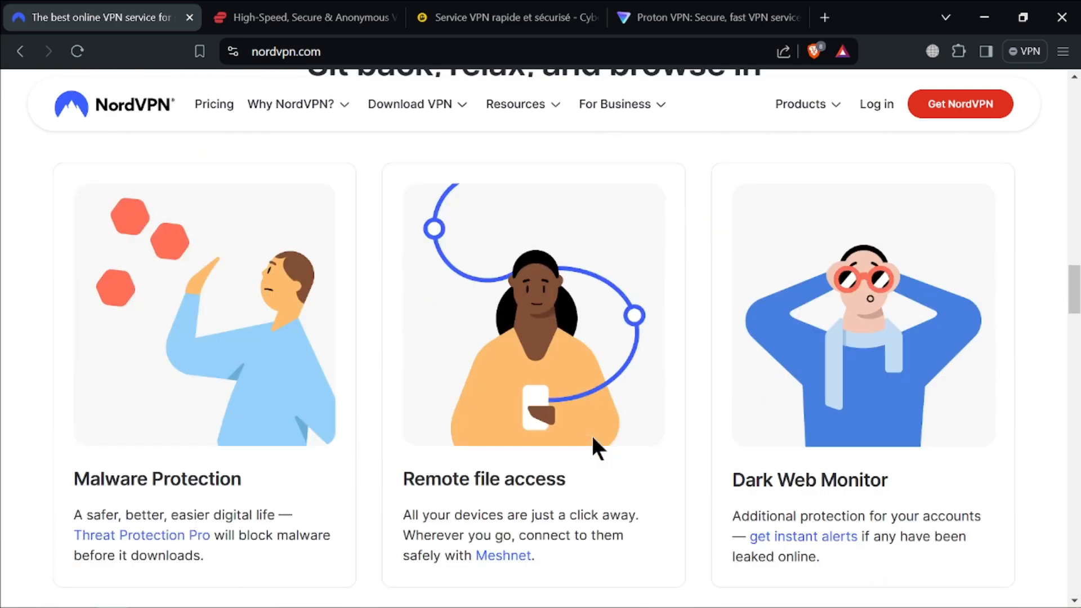
pyautogui.scroll(-3)
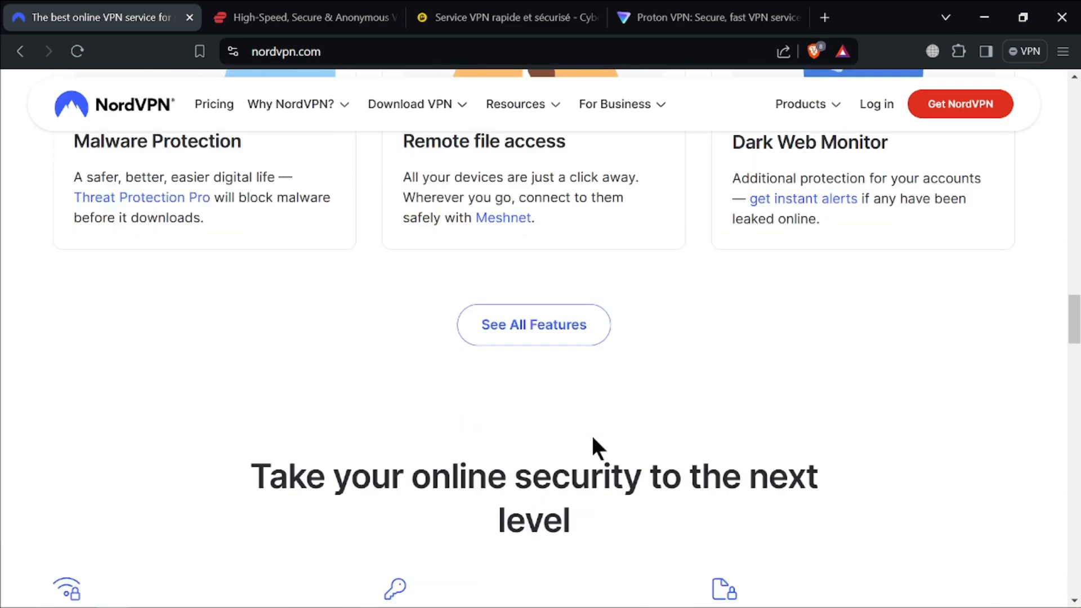
pyautogui.scroll(-3)
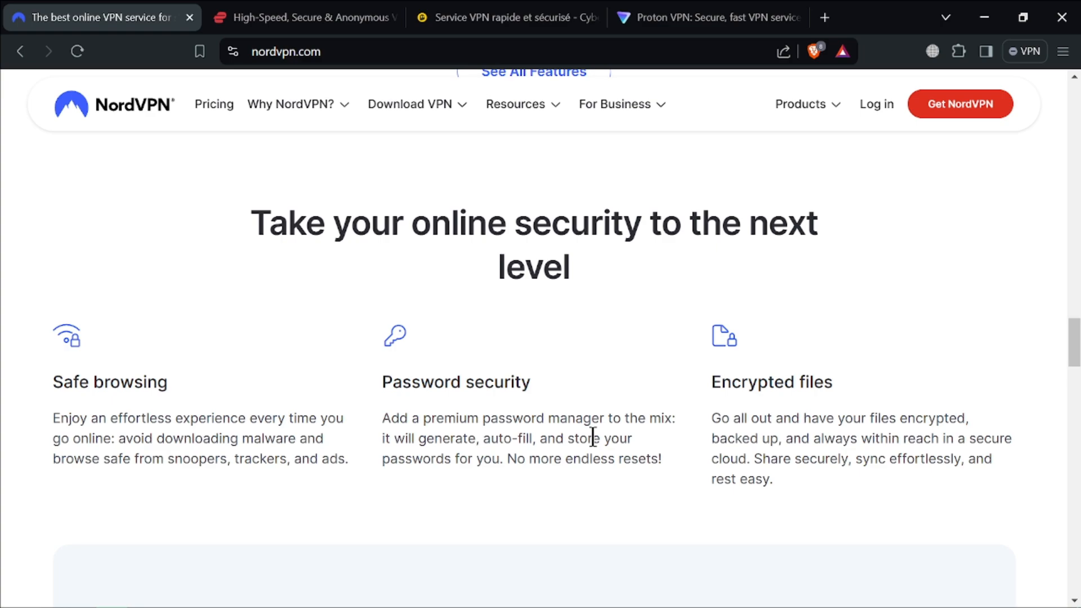
pyautogui.scroll(-3)
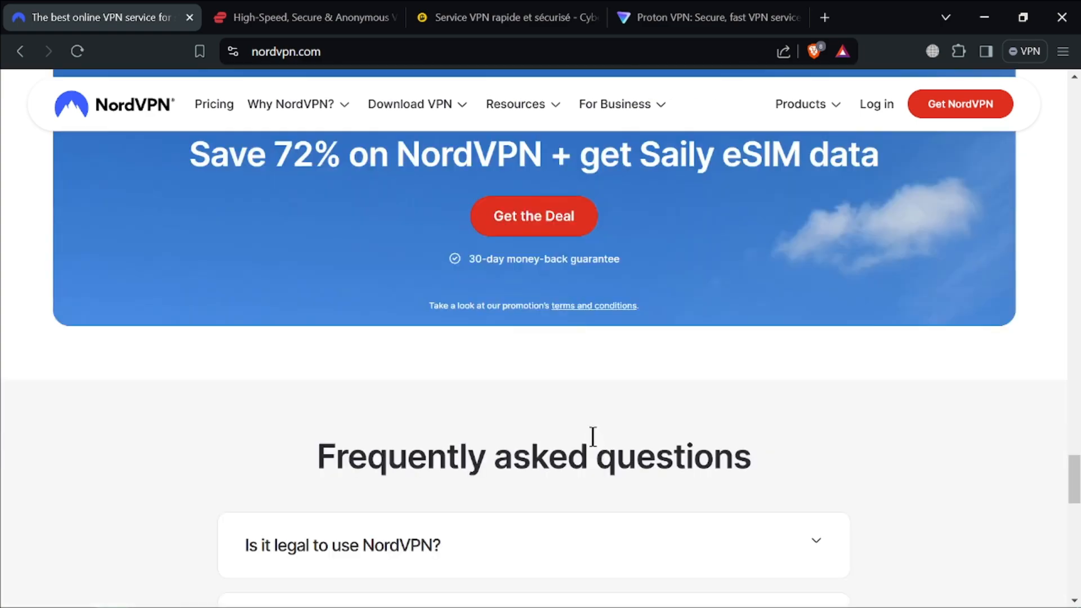
pyautogui.scroll(-3)
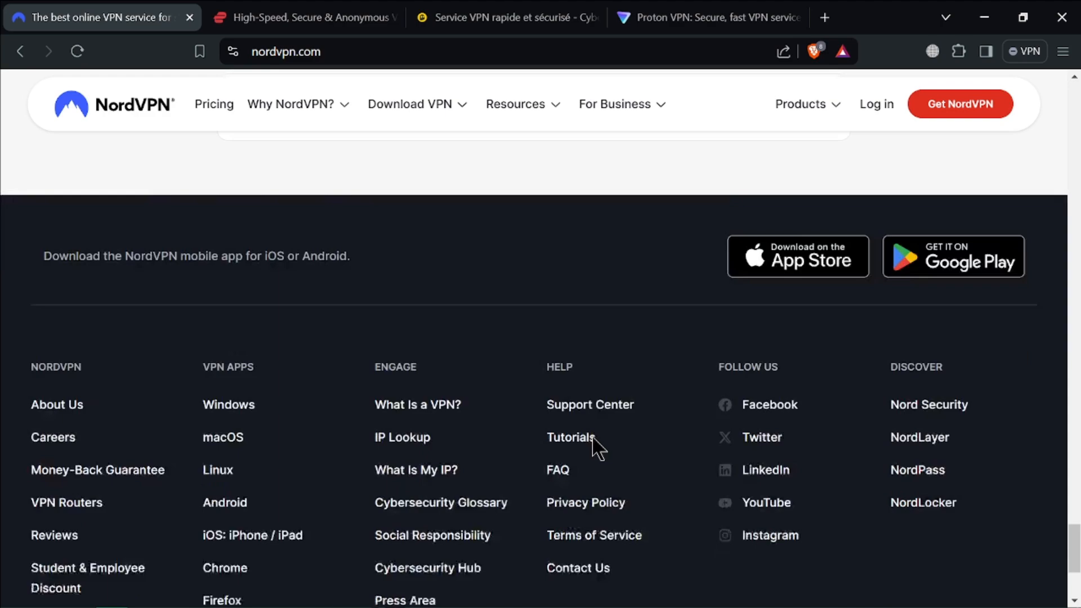
pyautogui.scroll(-3)
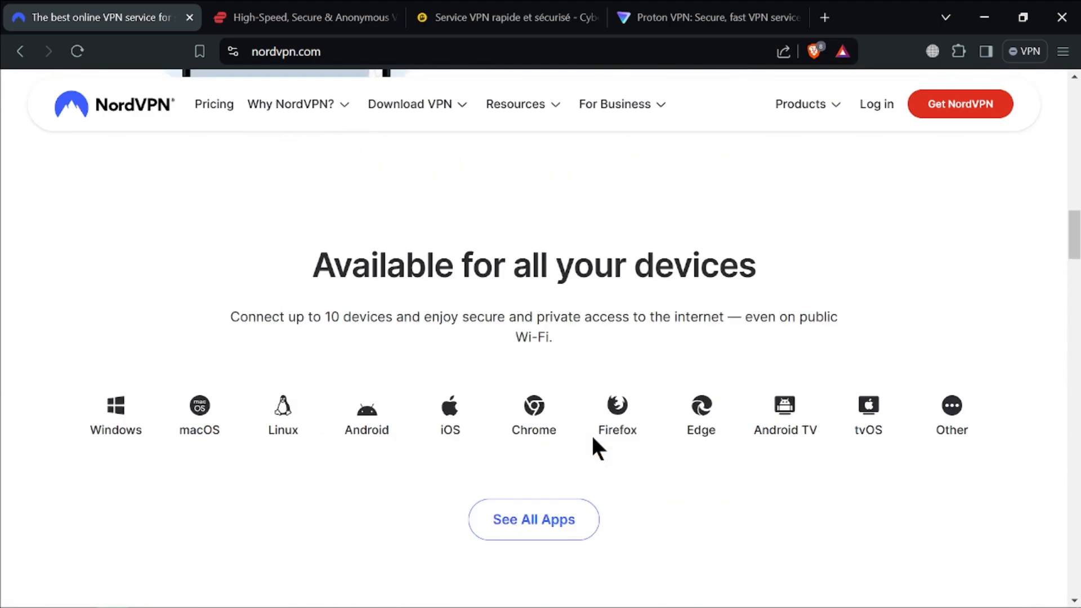
pyautogui.click(303, 17)
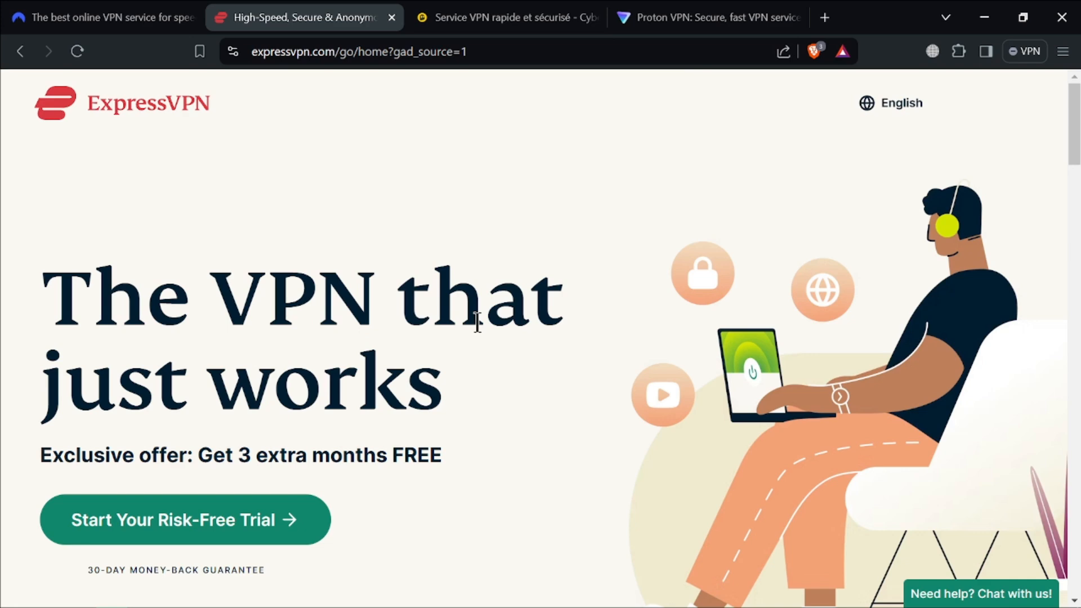
# Step: Scroll through ExpressVPN's Why ExpressVPN section, then switch to the CyberGhost VPN tab
pyautogui.scroll(-3)
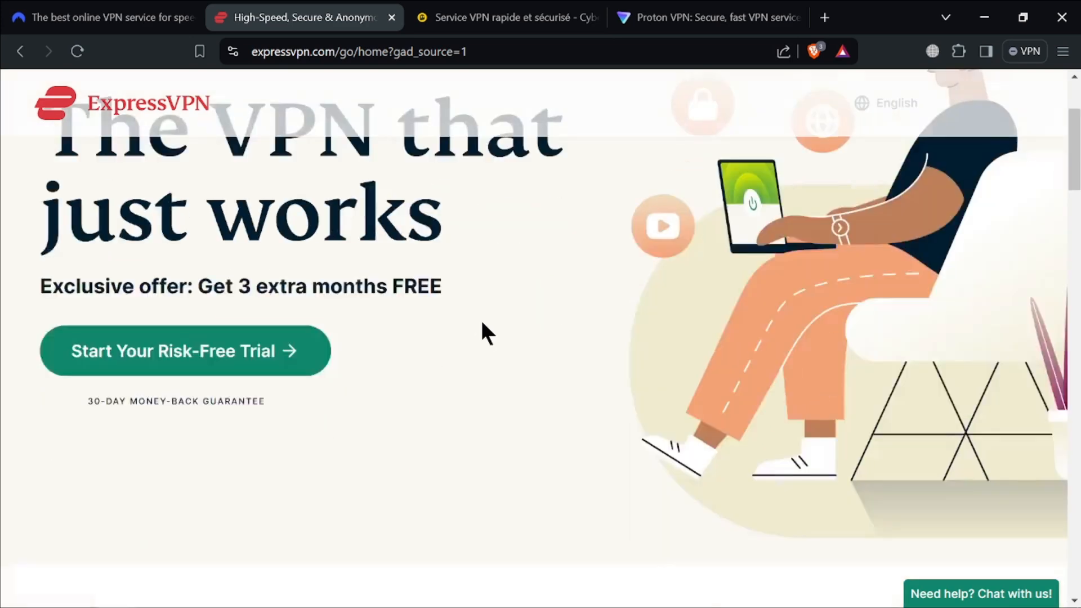
pyautogui.scroll(-3)
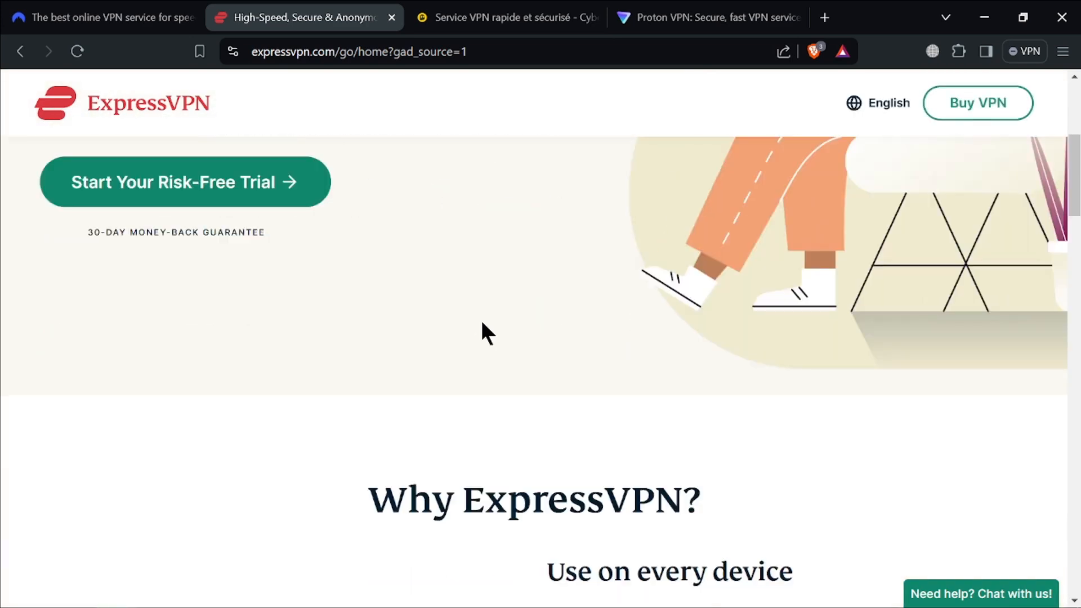
pyautogui.scroll(-3)
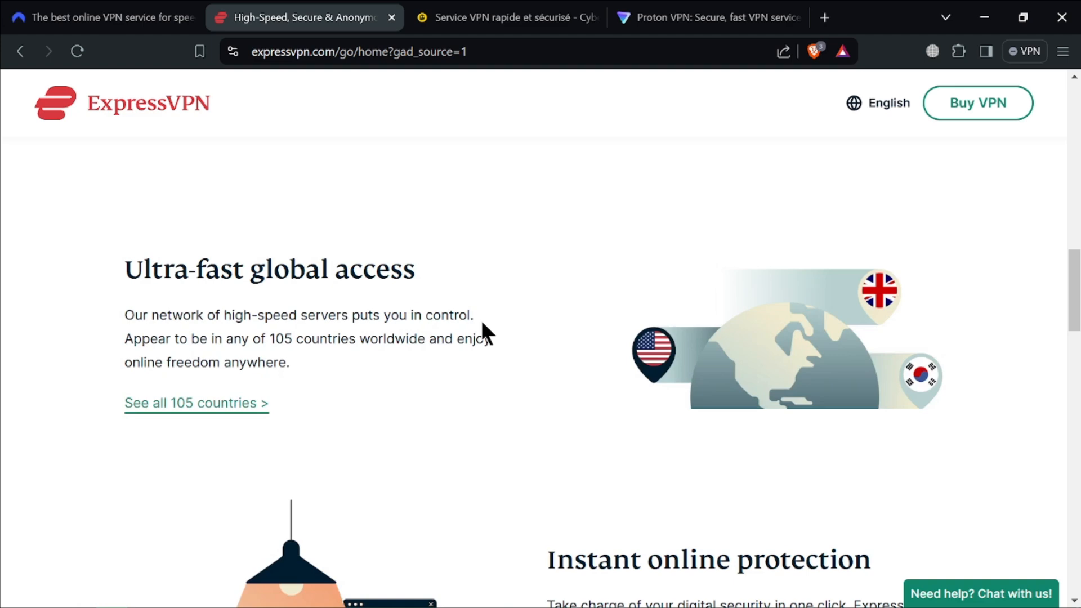
pyautogui.click(507, 17)
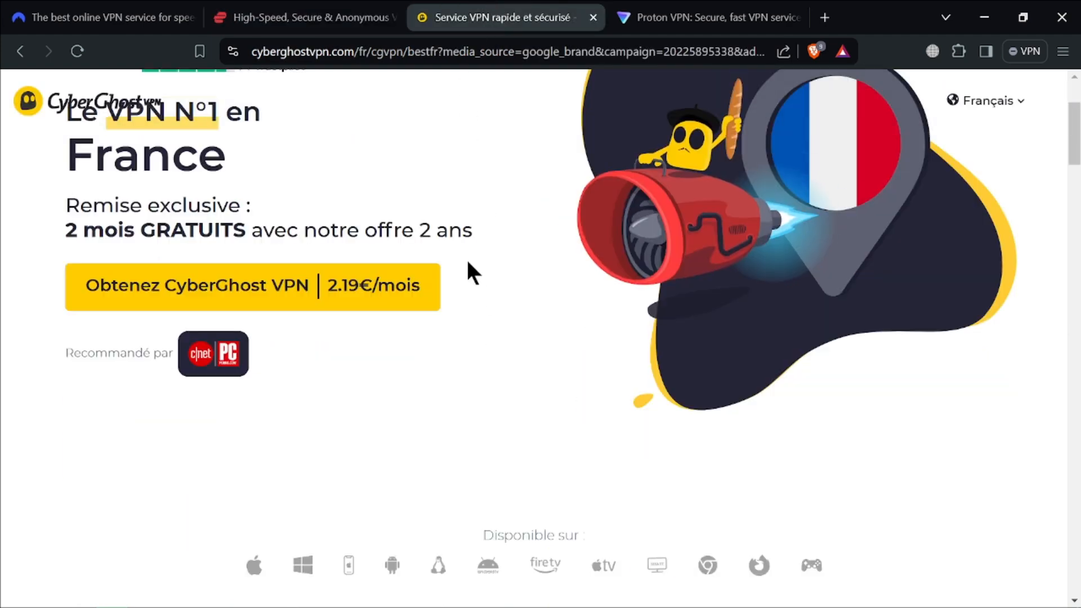
# Step: Scroll the CyberGhost French page through its European server country list and device section
pyautogui.scroll(-3)
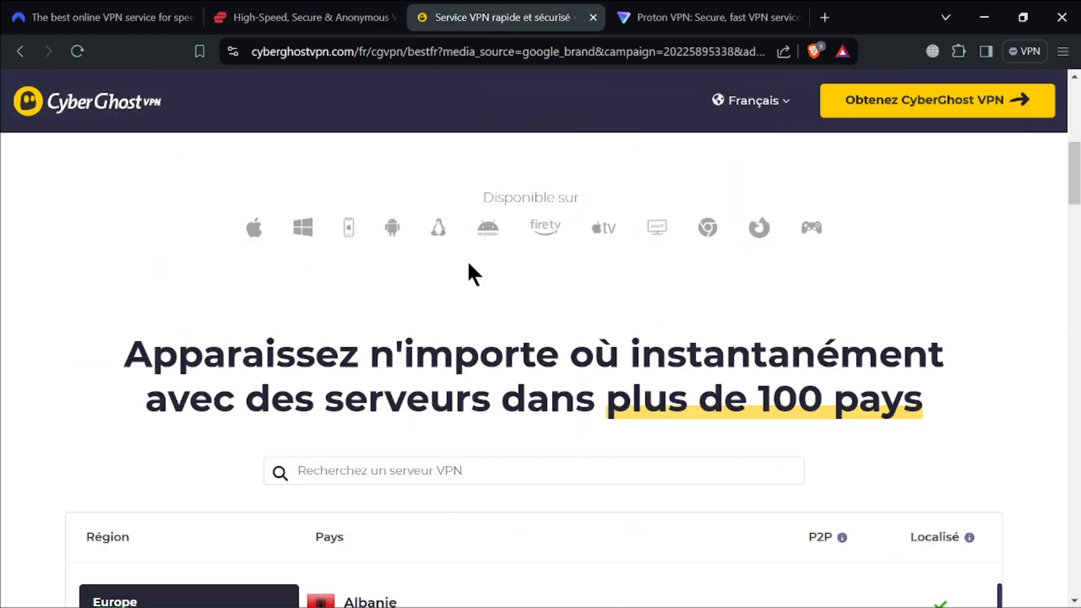
pyautogui.scroll(-3)
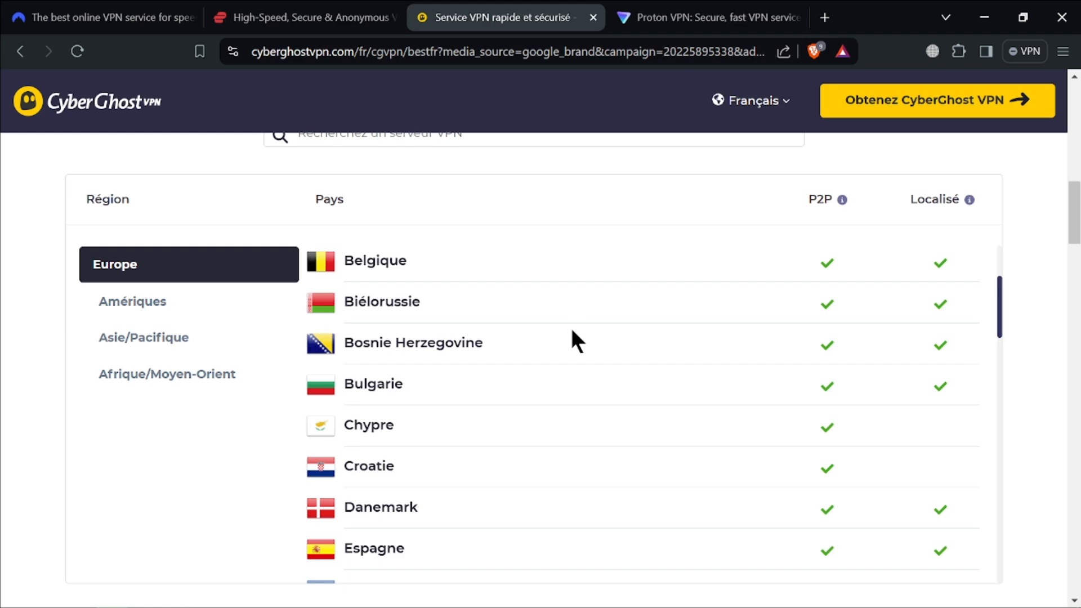
pyautogui.scroll(-3)
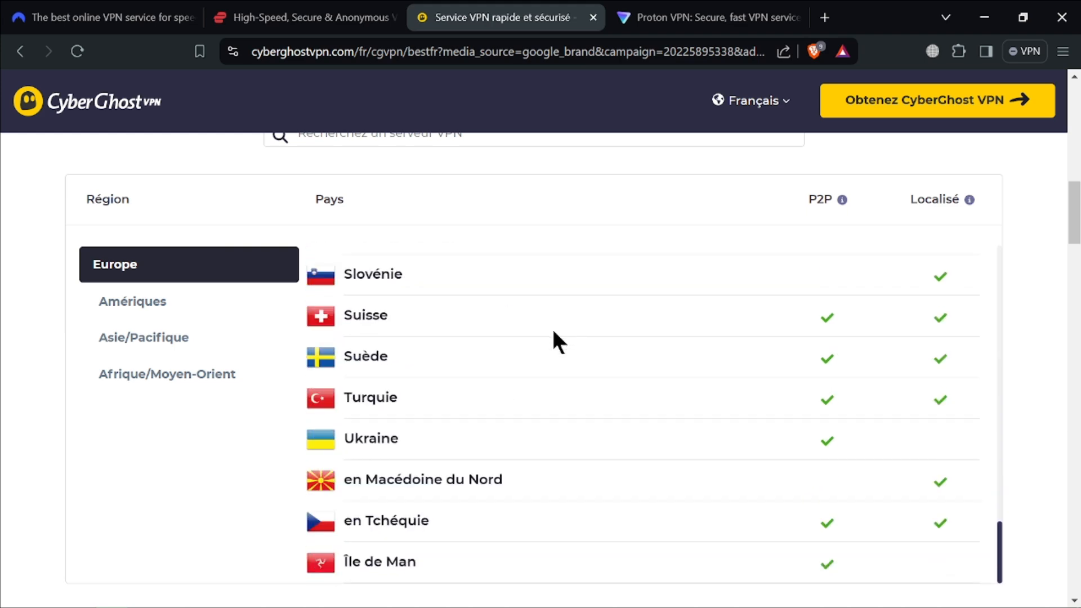
pyautogui.scroll(-3)
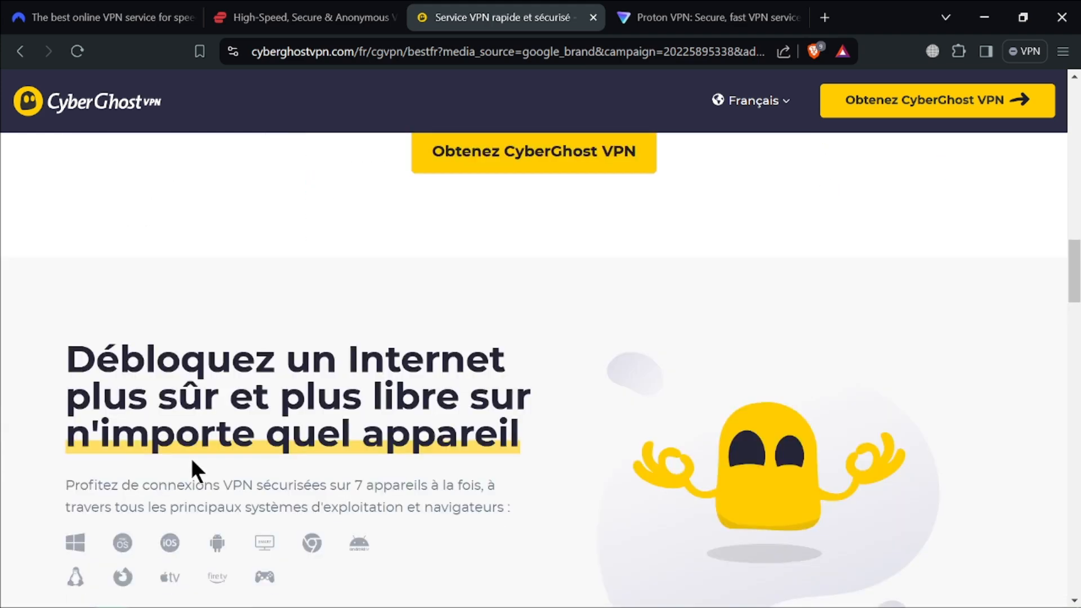
pyautogui.scroll(-3)
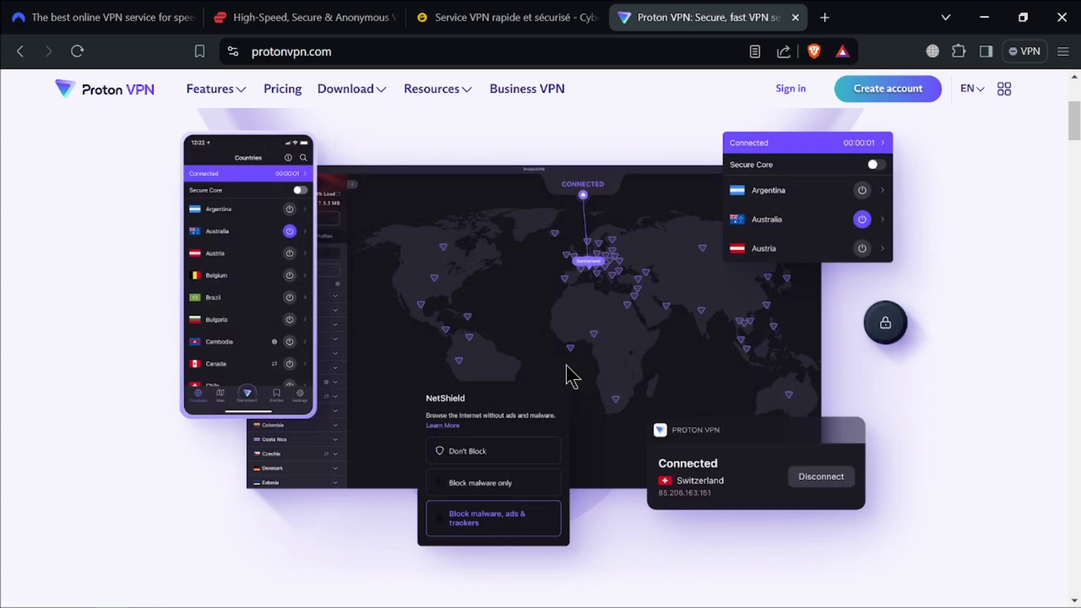
# Step: Scroll the Proton VPN homepage down to its Unblock content worldwide section
pyautogui.scroll(-3)
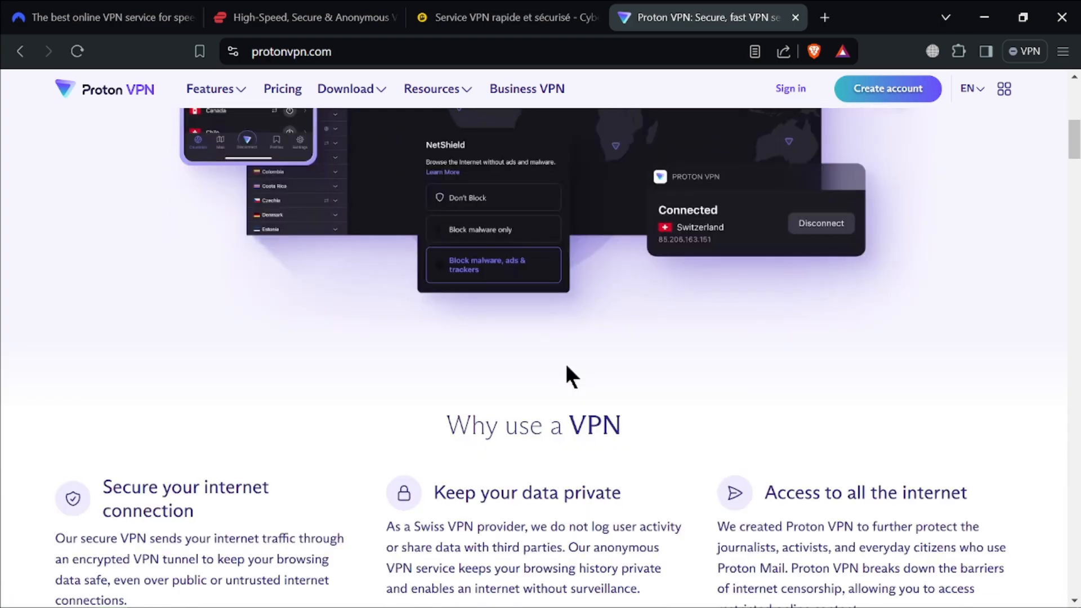
pyautogui.scroll(-3)
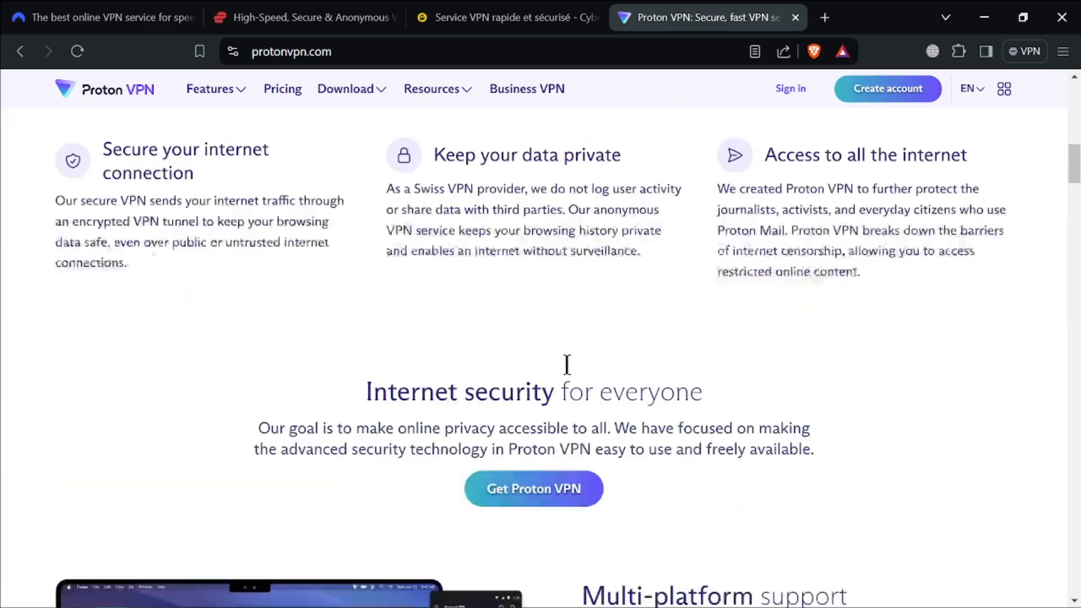
pyautogui.scroll(-3)
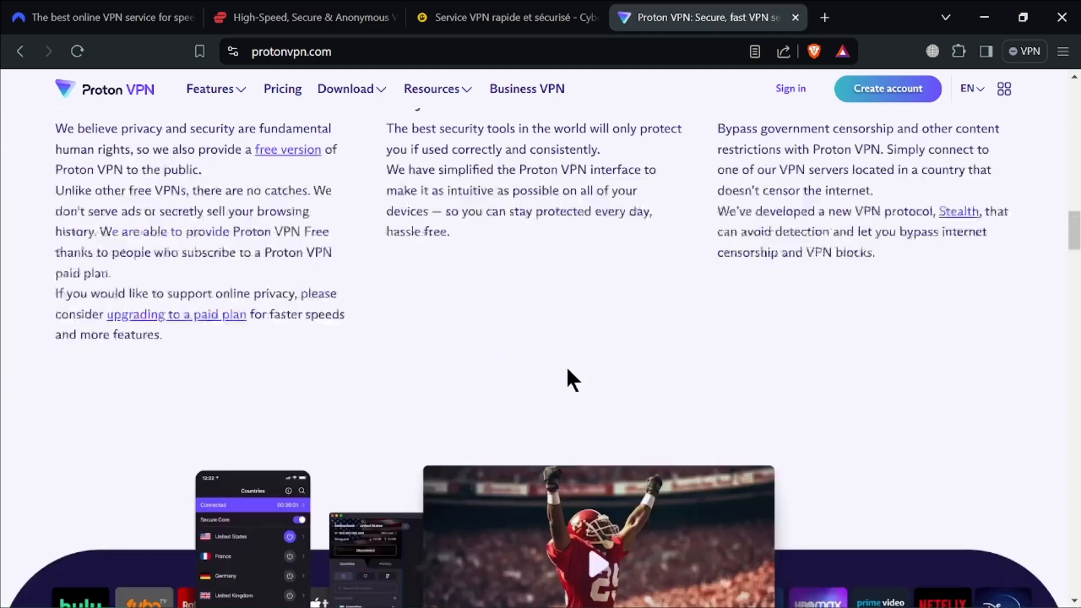
pyautogui.scroll(-3)
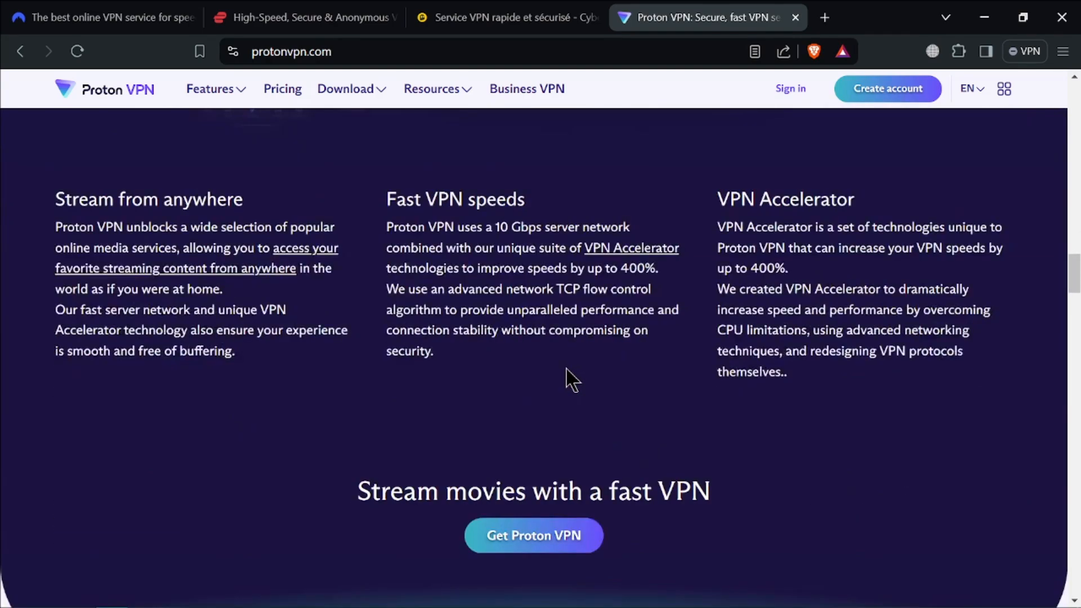
pyautogui.scroll(-3)
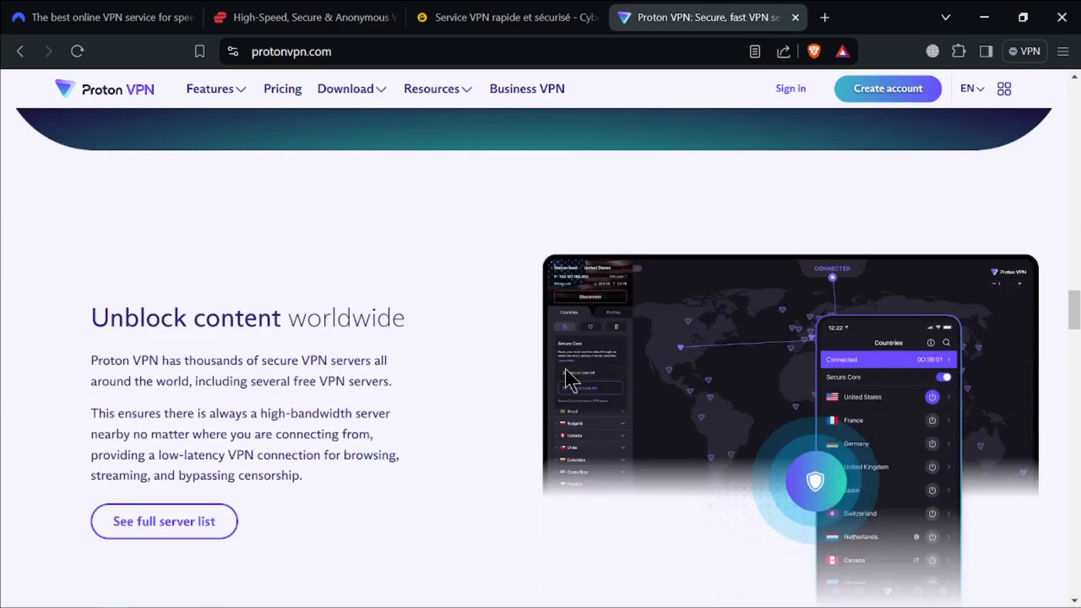
pyautogui.scroll(-3)
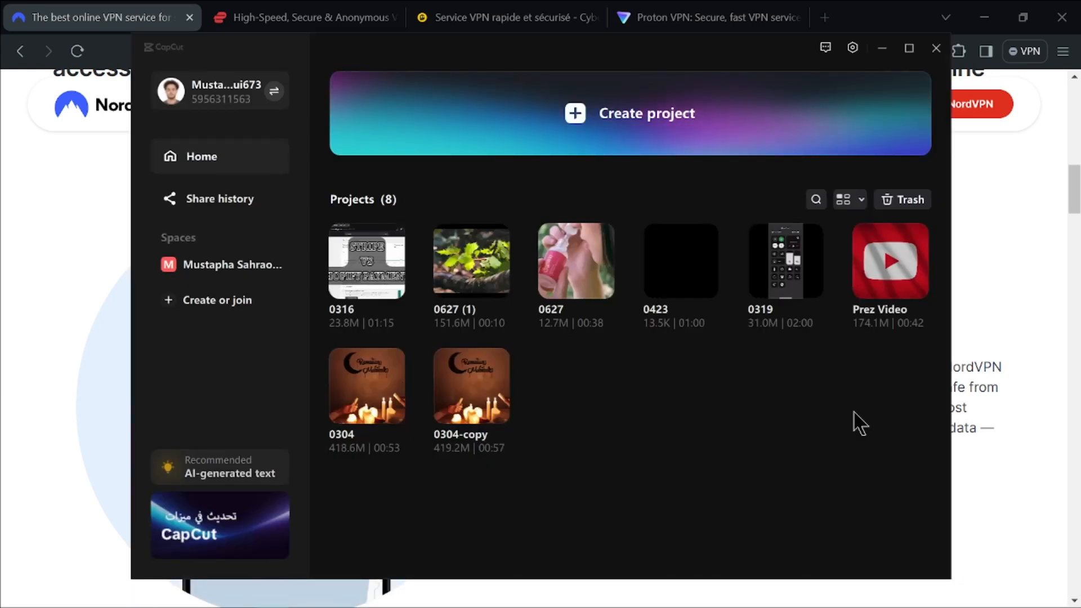
pyautogui.moveTo(813, 474)
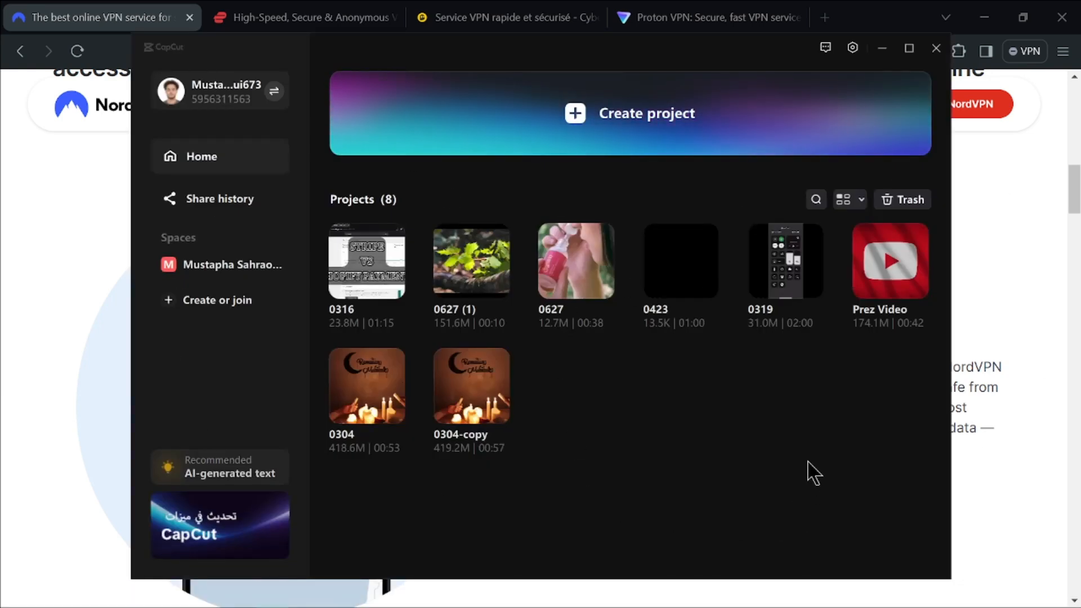
pyautogui.moveTo(806, 481)
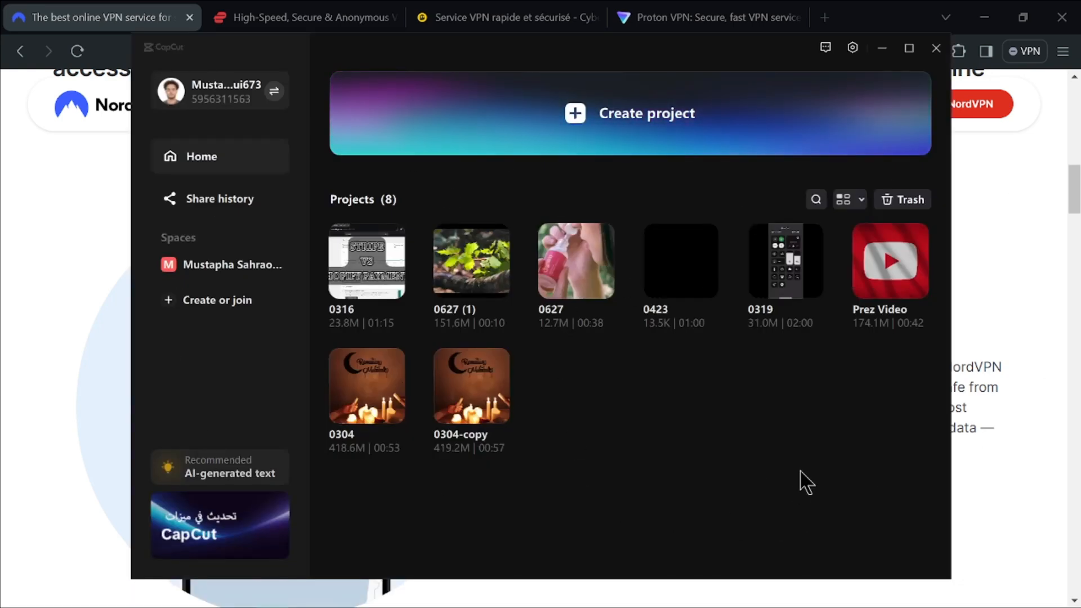